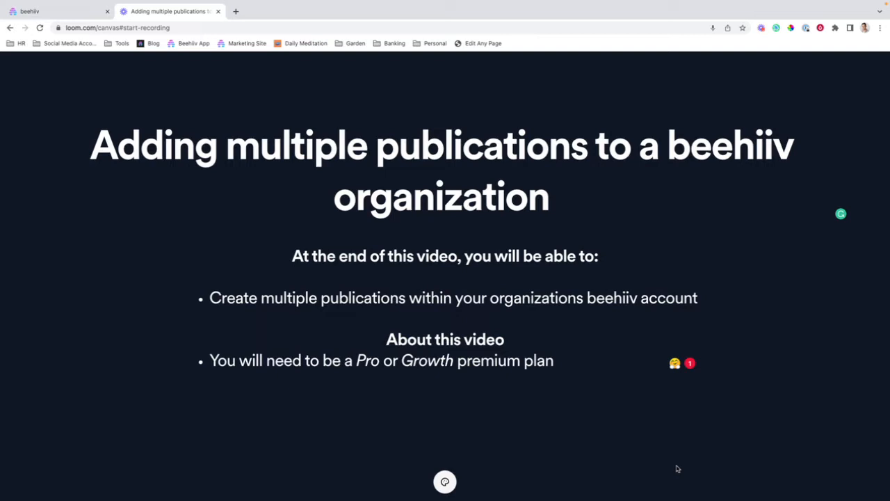
# Switch from the Loom intro to the beehiiv Daily Meditation dashboard.
pyautogui.click(53, 11)
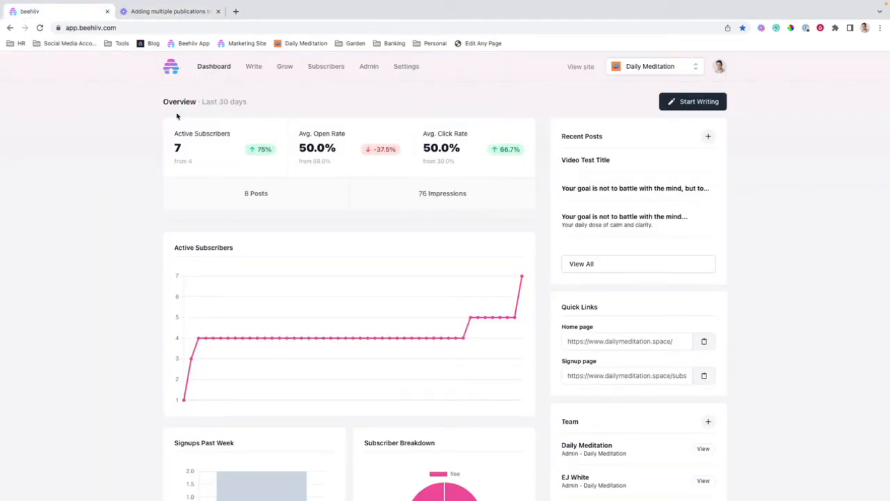
pyautogui.moveTo(364, 75)
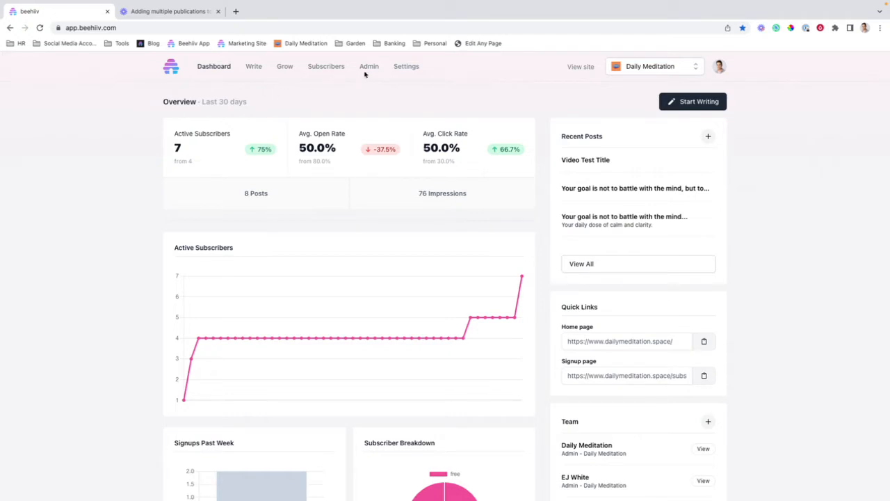
# Go to Admin to view the Daily Meditation organization page with its publications panel.
pyautogui.click(369, 67)
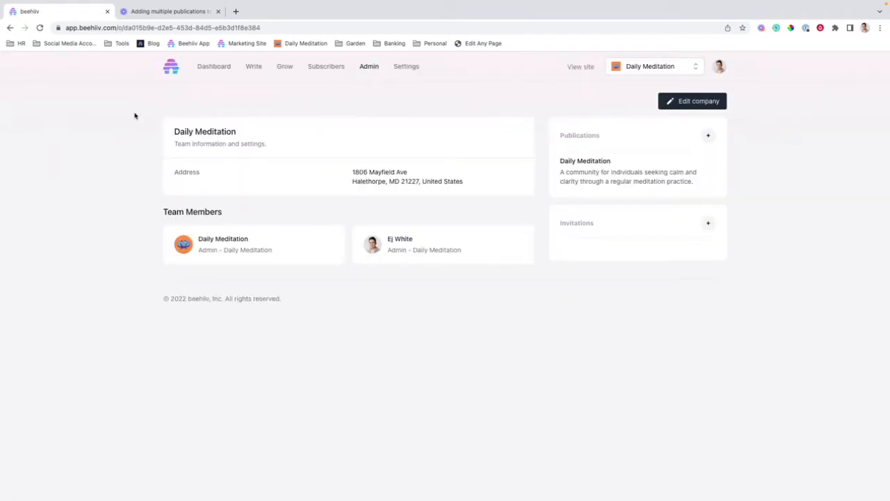
pyautogui.moveTo(603, 164)
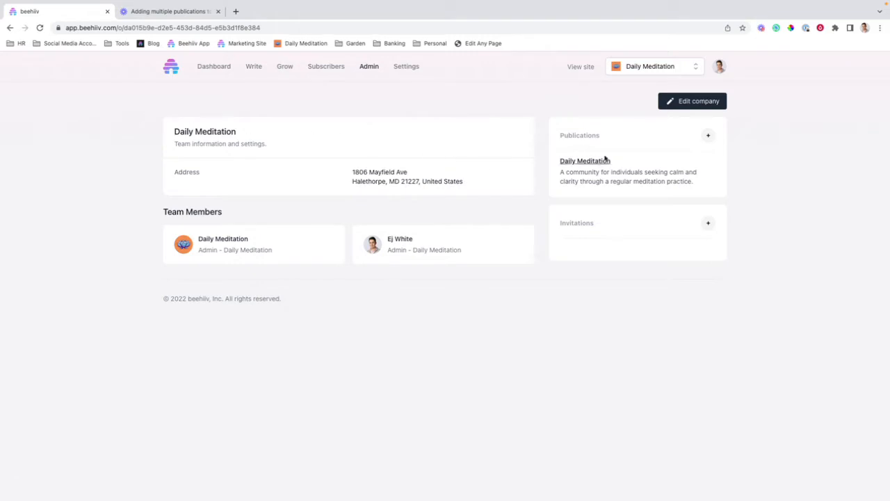
pyautogui.moveTo(73, 222)
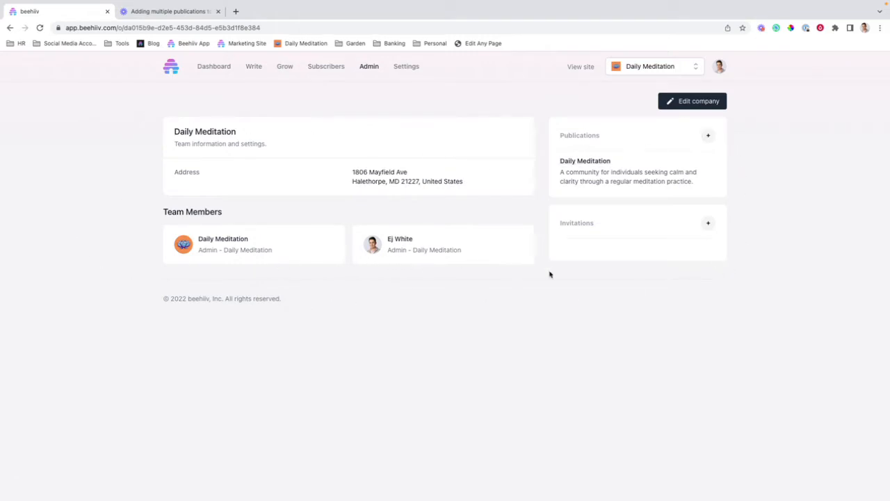
pyautogui.moveTo(708, 223)
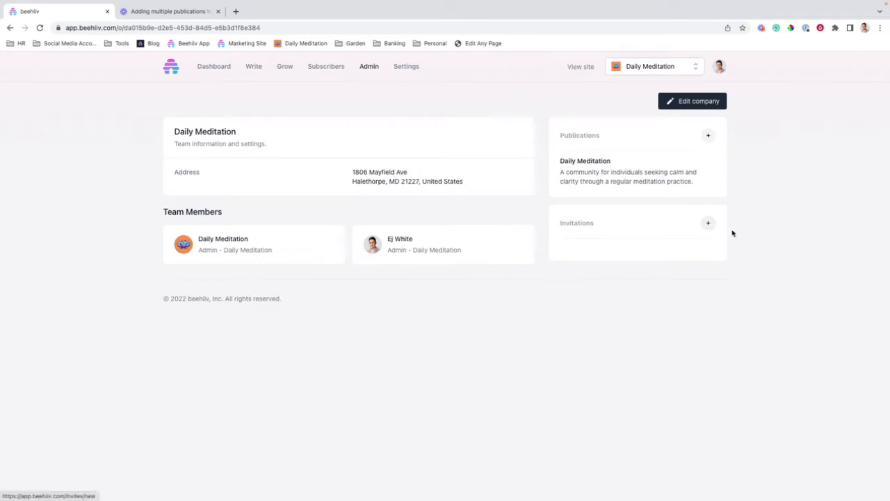
pyautogui.moveTo(734, 211)
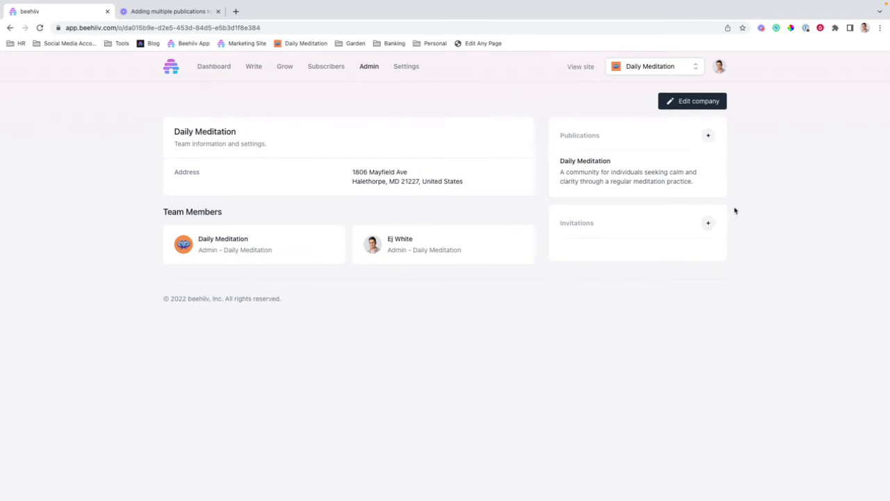
pyautogui.moveTo(737, 190)
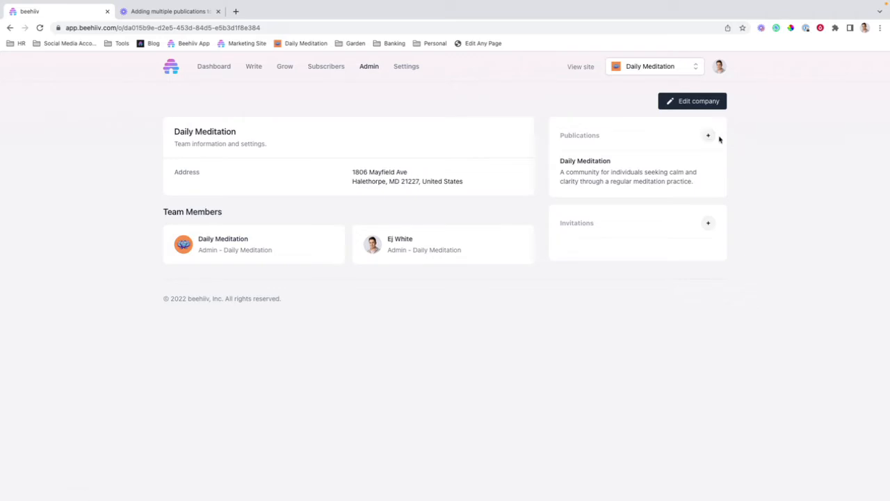
# Start a new publication named 'Breathing Meditation' with description 'This publication is about breathing meditation'.
pyautogui.click(708, 135)
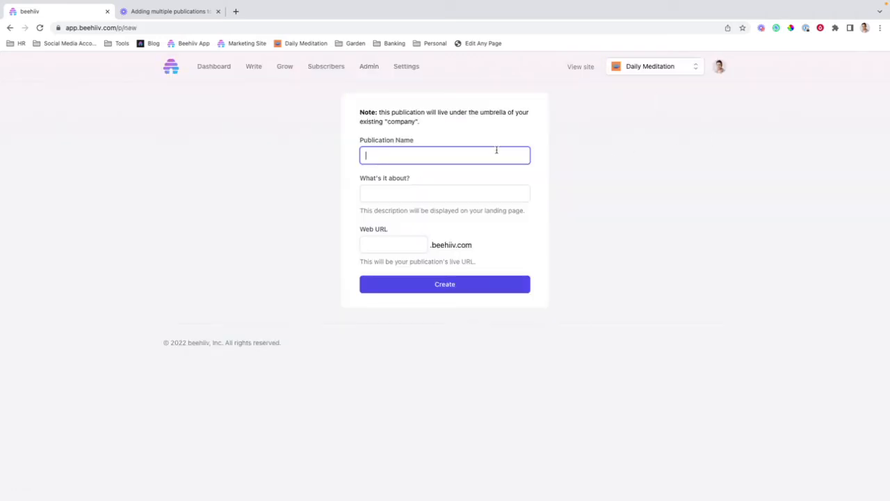
pyautogui.write('Breathing Meditat')
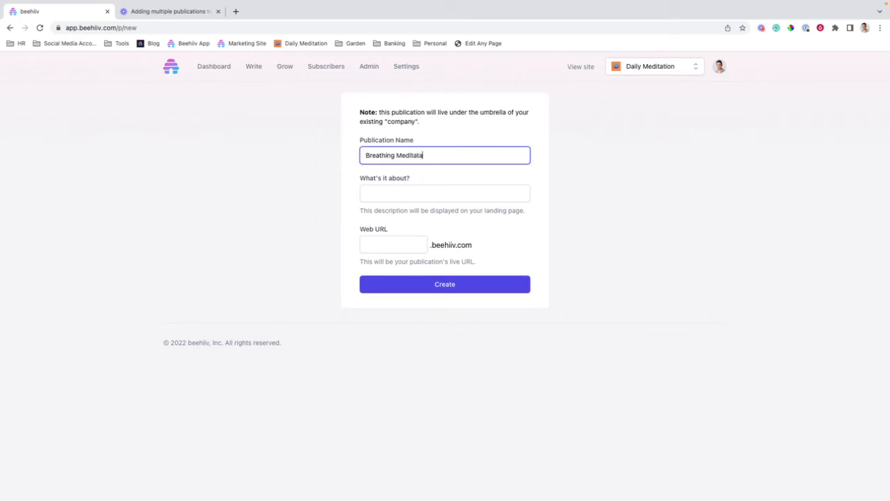
pyautogui.click(445, 192)
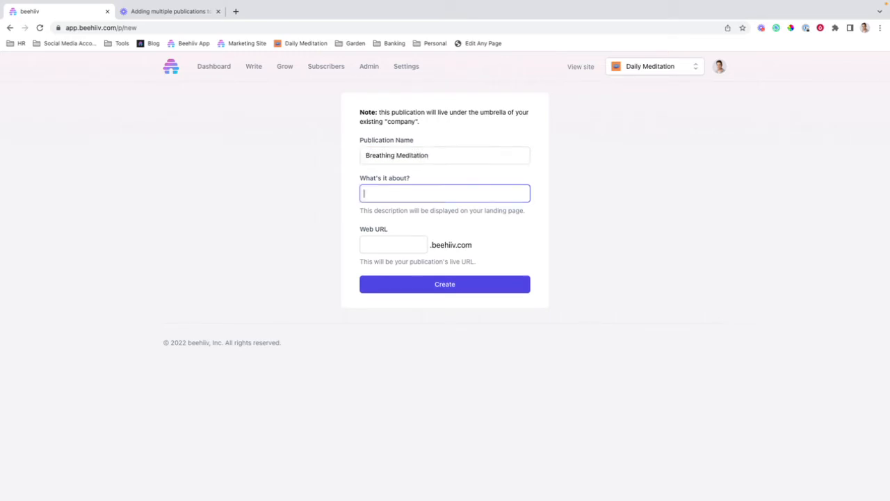
pyautogui.write('This')
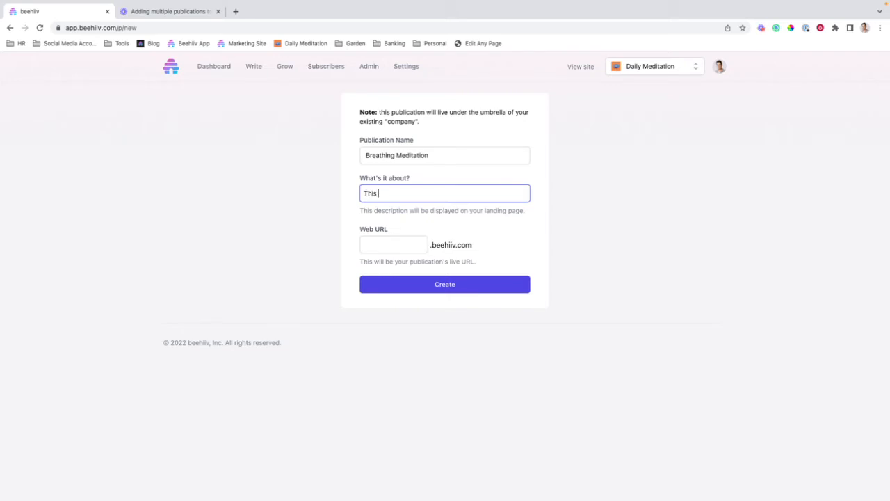
pyautogui.write('publication')
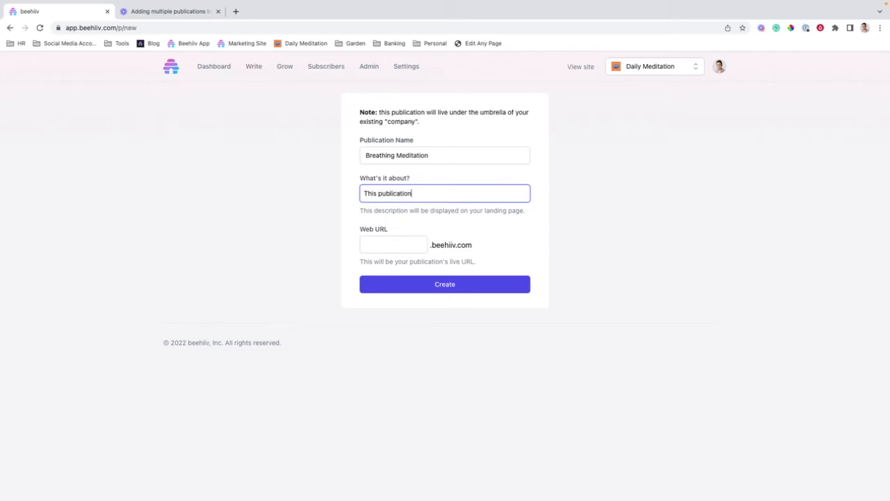
pyautogui.write('is about b')
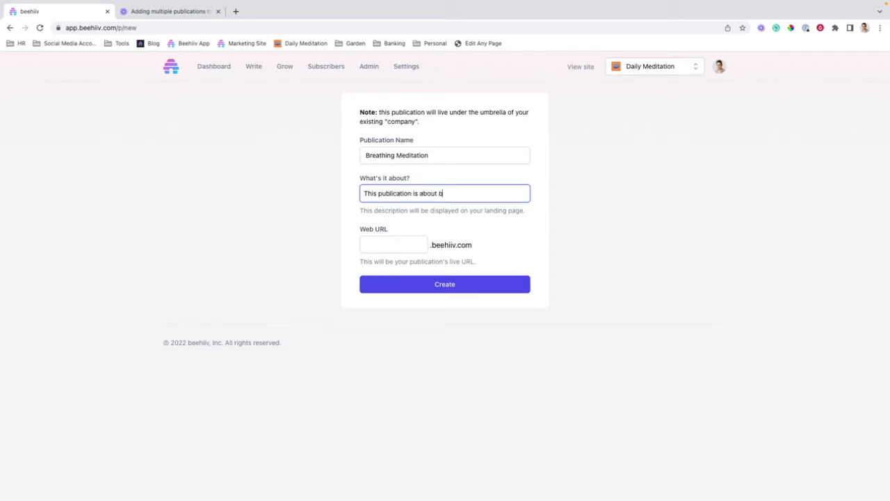
pyautogui.write('reathing medit')
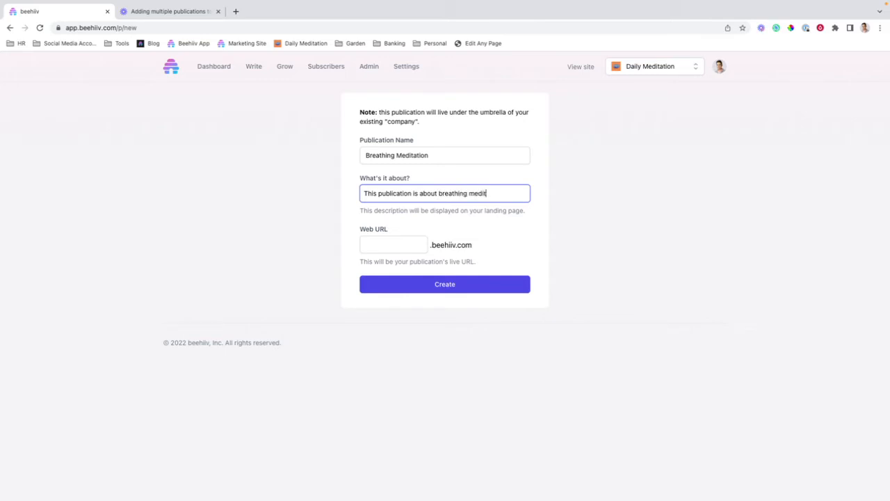
# Set the publication's web address to 'breathi...' and submit with Create.
pyautogui.click(392, 244)
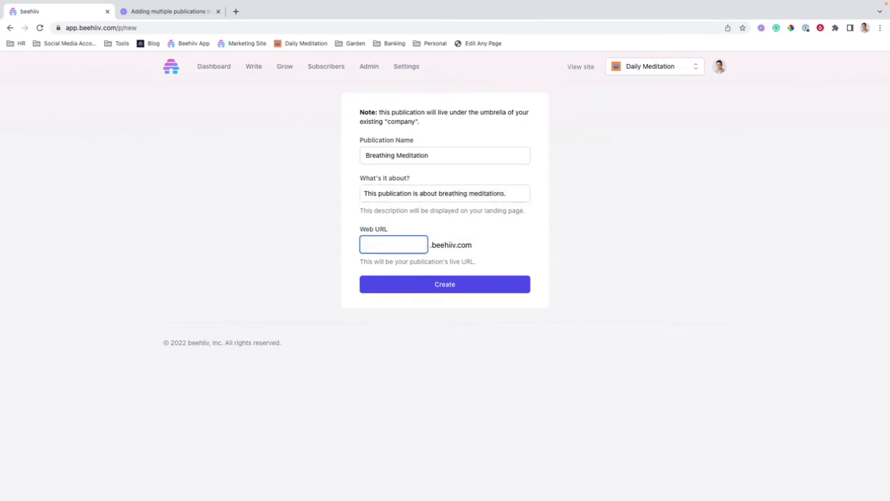
pyautogui.write('breathingmeditation')
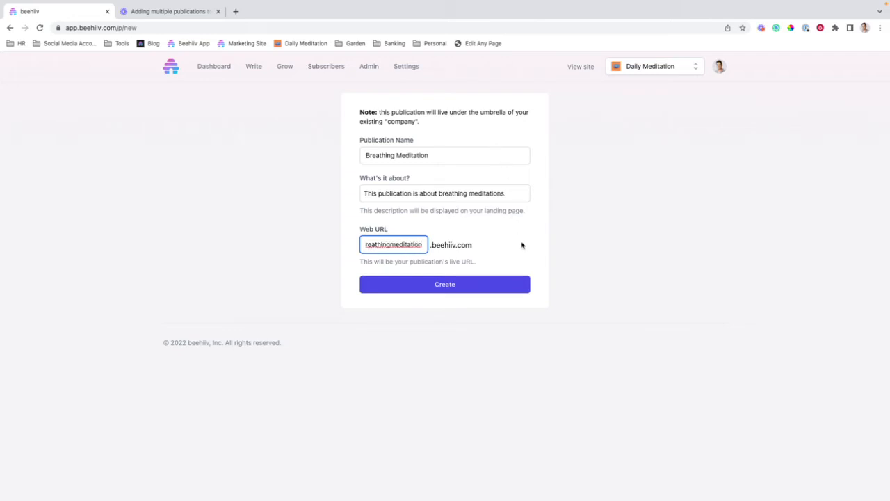
pyautogui.click(445, 284)
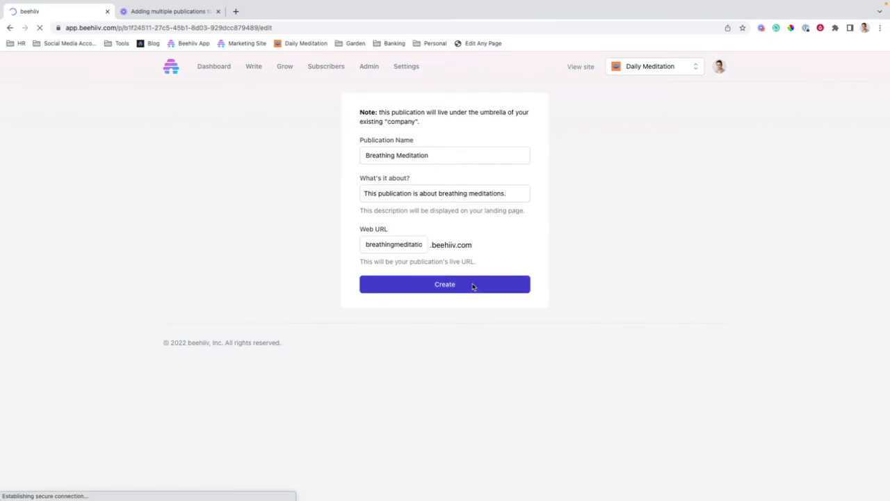
# Confirm creation, review Breathing Meditation's publication settings, then move to Profile settings.
pyautogui.click(445, 284)
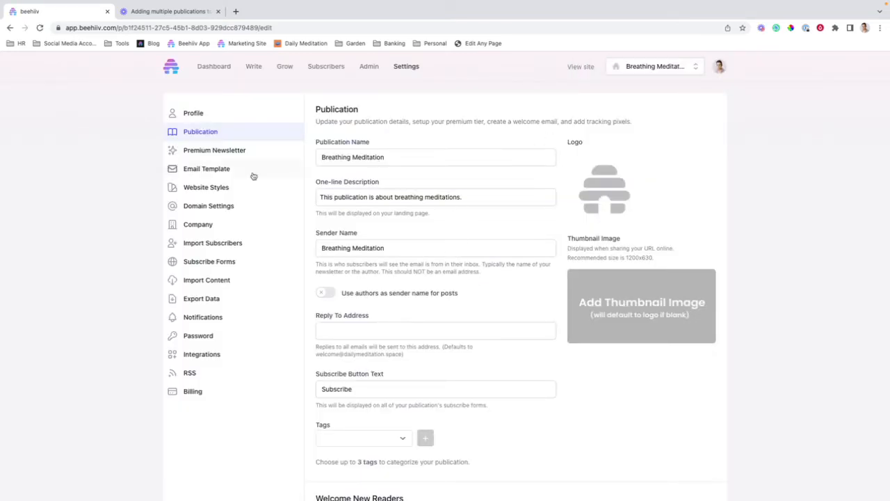
pyautogui.moveTo(193, 94)
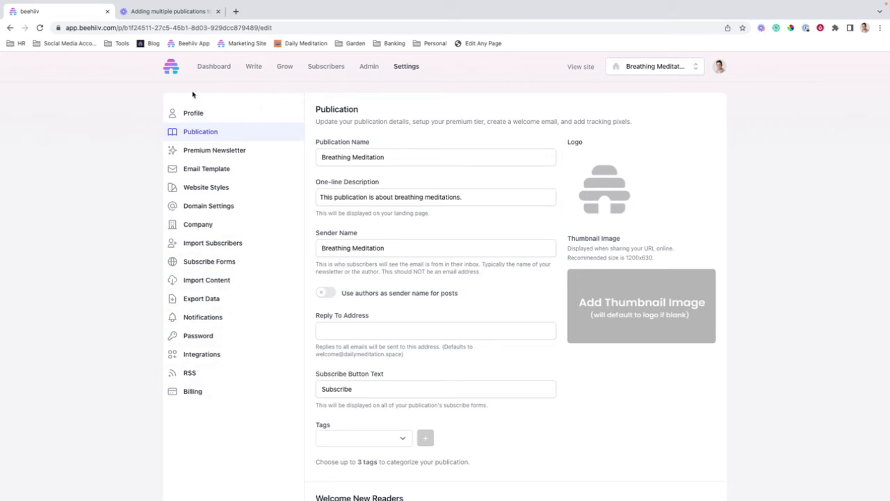
pyautogui.click(192, 112)
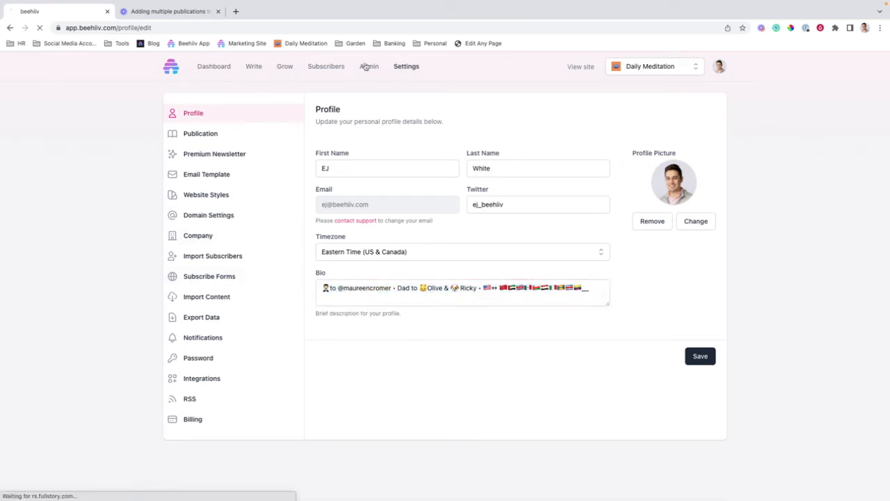
# In Admin, select Breathing Meditation under Publications to make it the current publication.
pyautogui.click(369, 66)
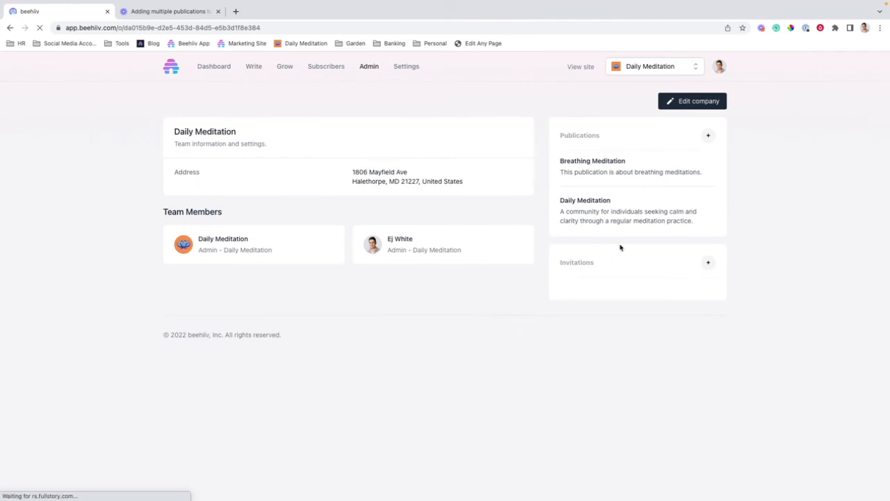
pyautogui.moveTo(598, 167)
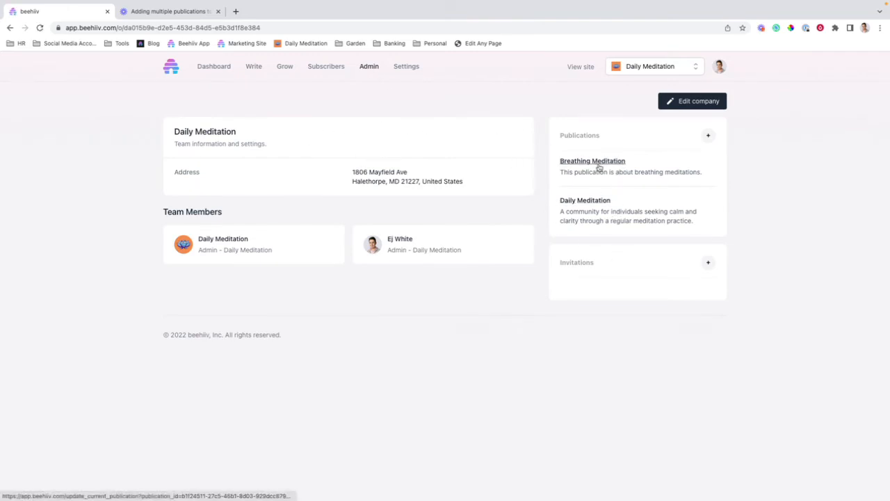
pyautogui.click(215, 67)
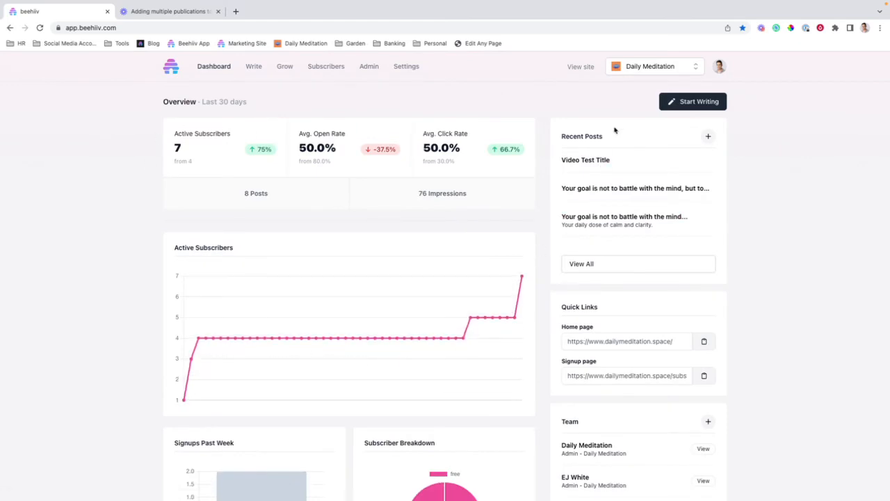
pyautogui.click(653, 67)
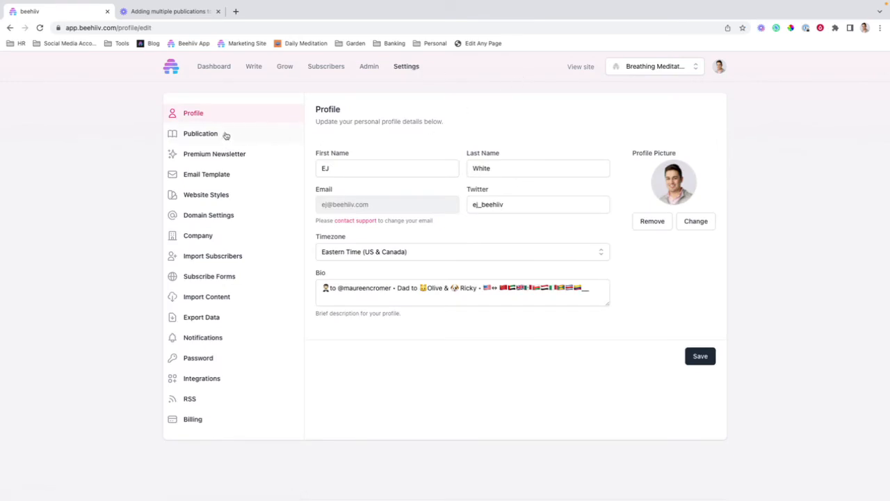
# Review Breathing Meditation's Settings > Publication page and return to Profile settings.
pyautogui.click(200, 134)
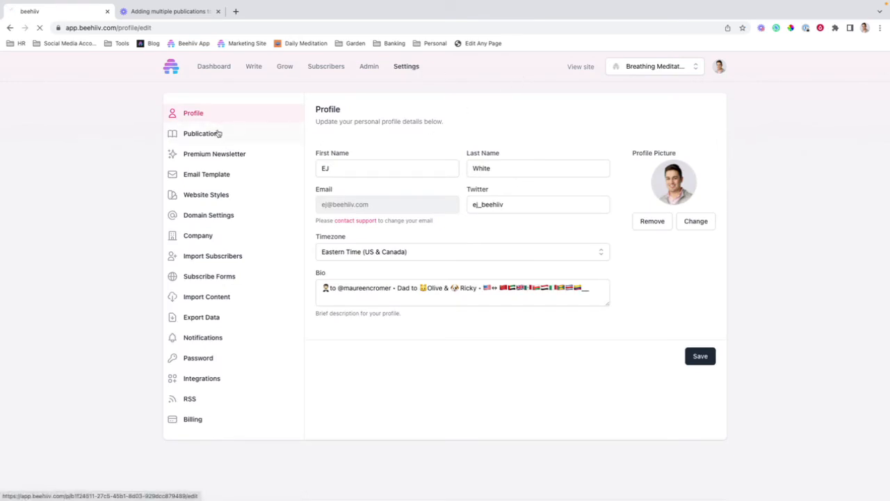
pyautogui.click(200, 134)
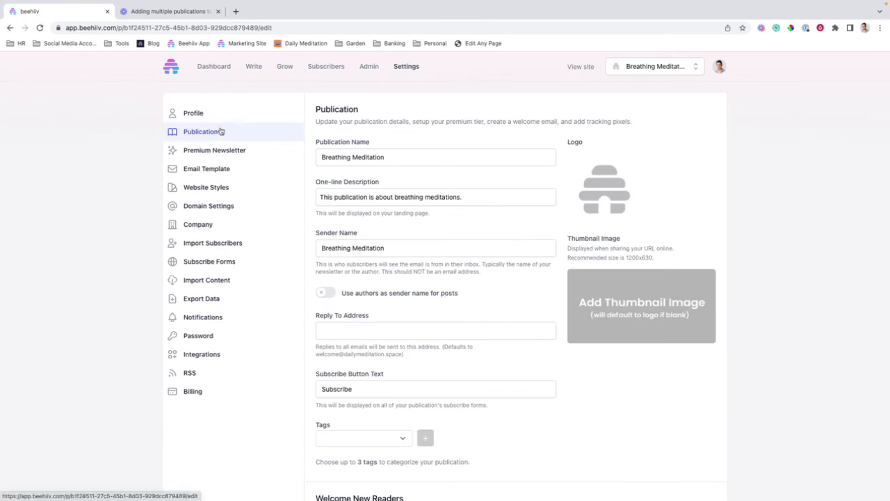
pyautogui.click(214, 151)
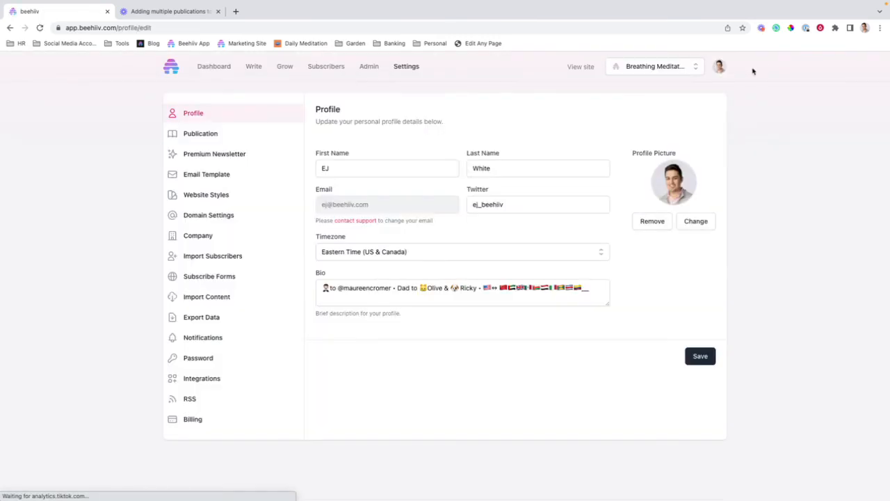
# Via the publication switcher, toggle Daily Meditation, Breathing Meditation, then back to Daily Meditation.
pyautogui.click(654, 66)
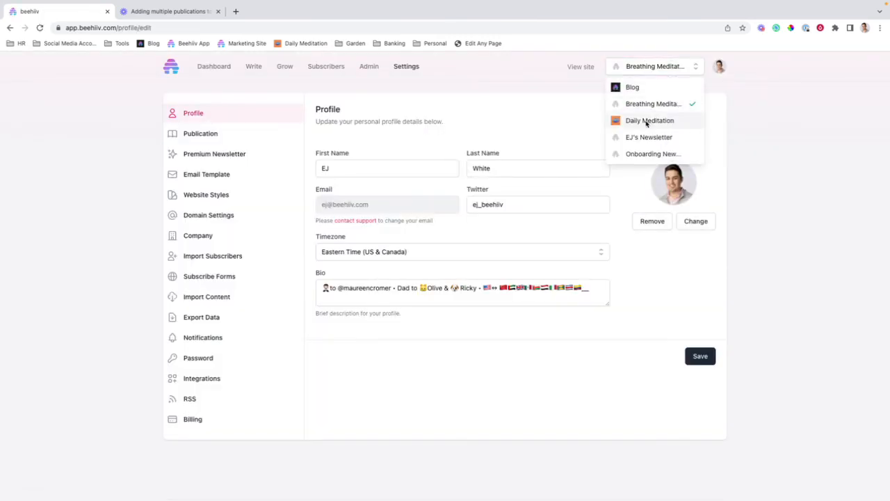
pyautogui.click(651, 119)
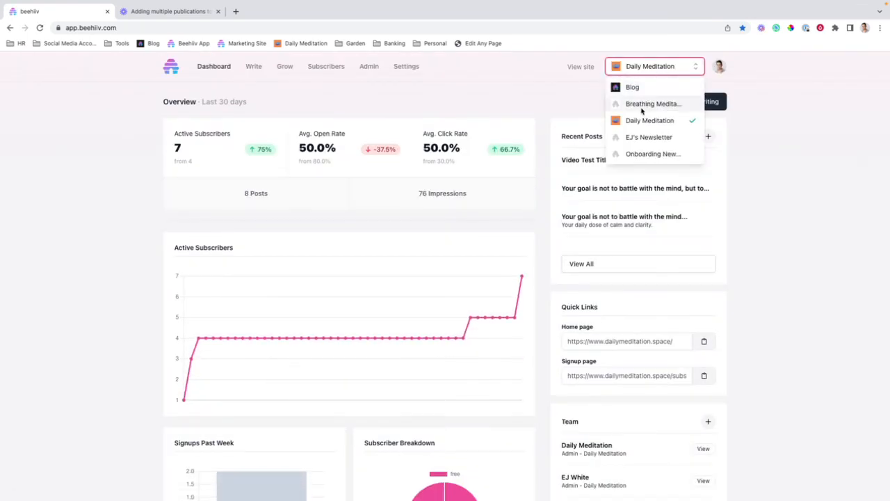
pyautogui.click(654, 103)
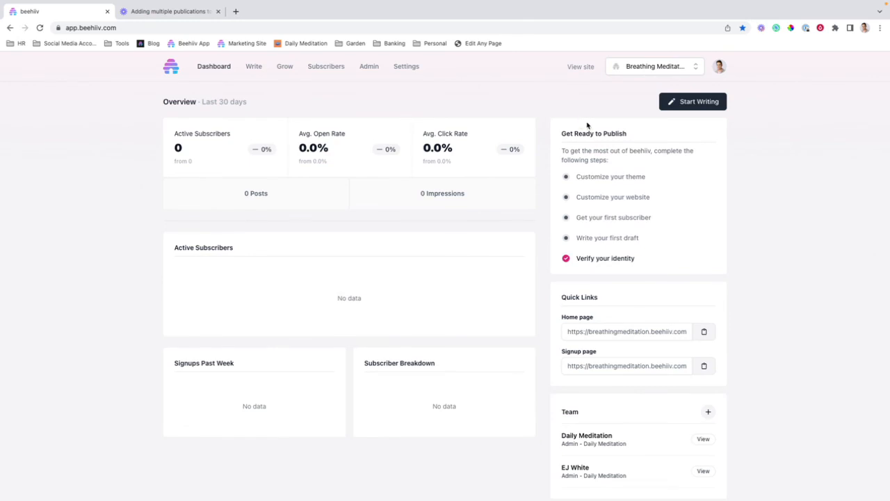
pyautogui.click(654, 67)
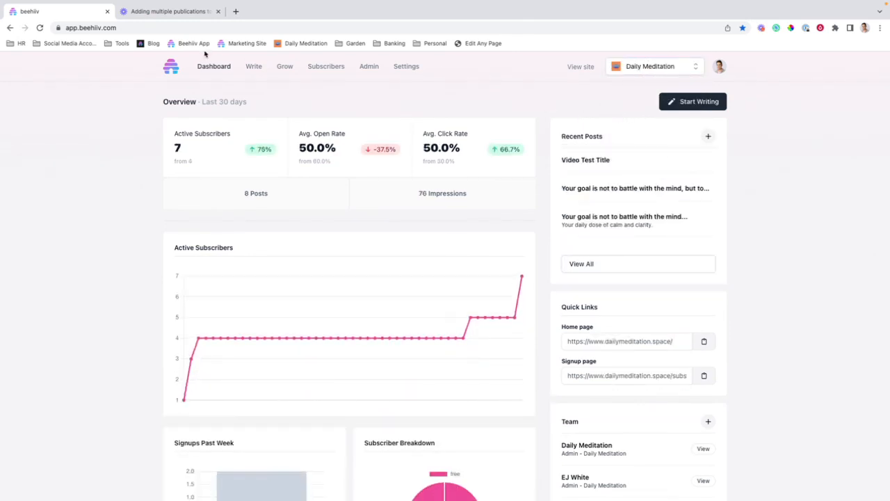
# Go to Admin to see both Breathing Meditation and Daily Meditation listed as publications.
pyautogui.click(369, 67)
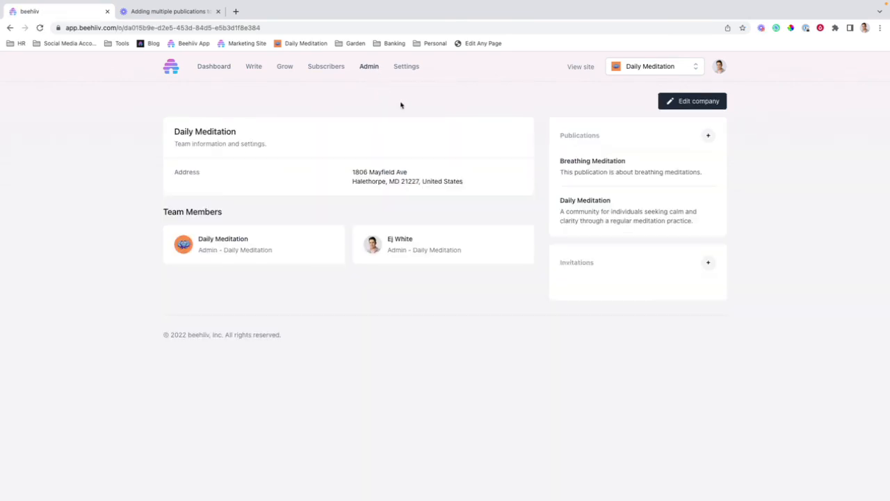
pyautogui.moveTo(359, 118)
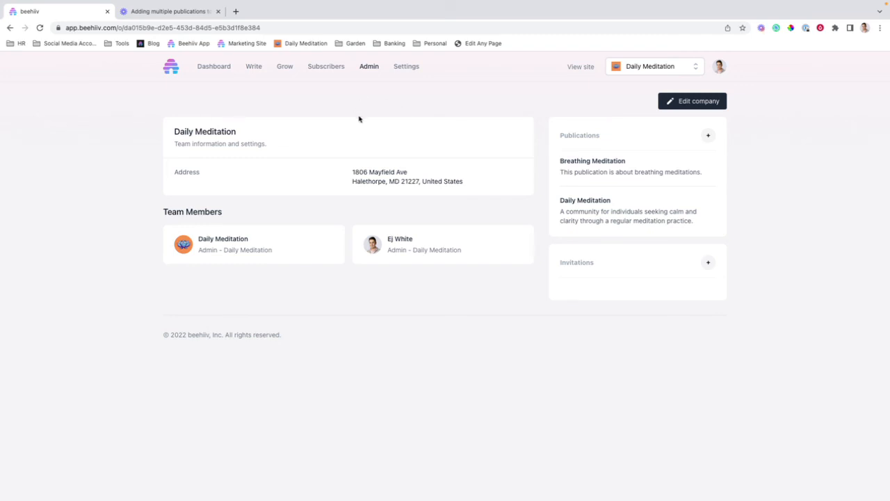